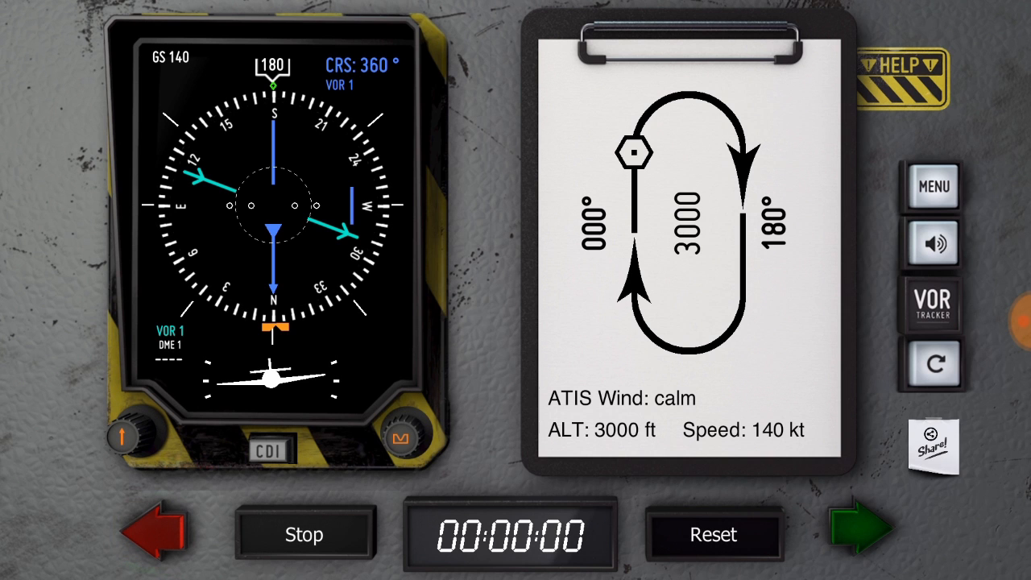
# Switch from the 180°/360° hold to the 043°/223° hold at 3000 ft
pyautogui.click(932, 303)
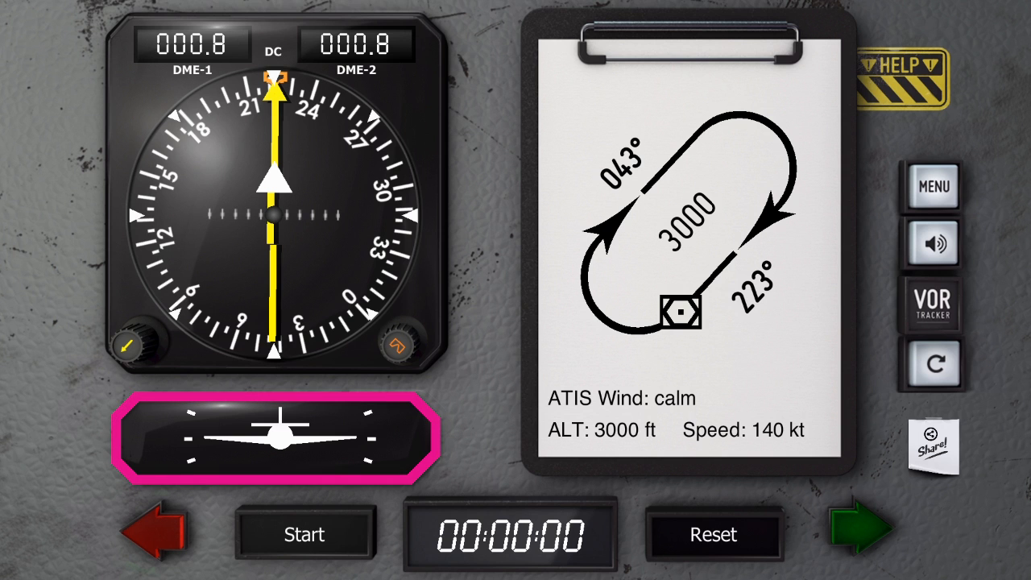
# Fly outbound on the hold until 1.5 DME and start banking into the turn
pyautogui.click(305, 534)
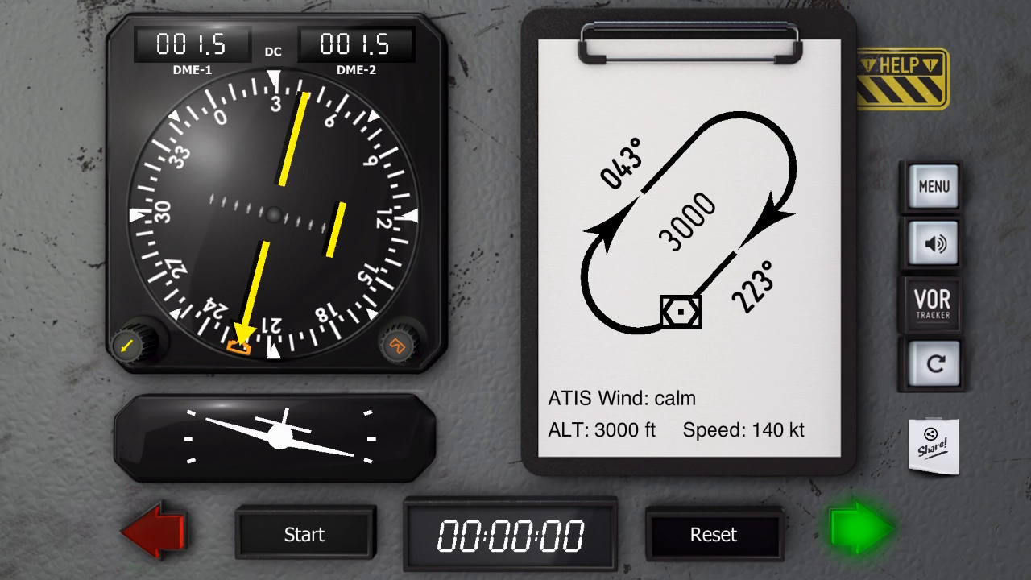
# Continue the hold and show the map replay of the flown track
pyautogui.click(862, 532)
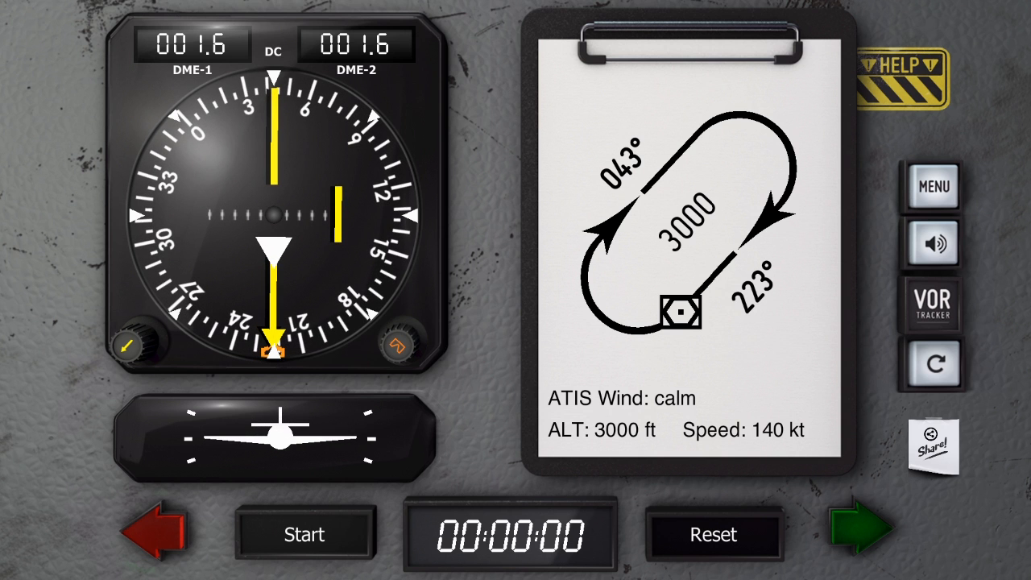
pyautogui.click(305, 534)
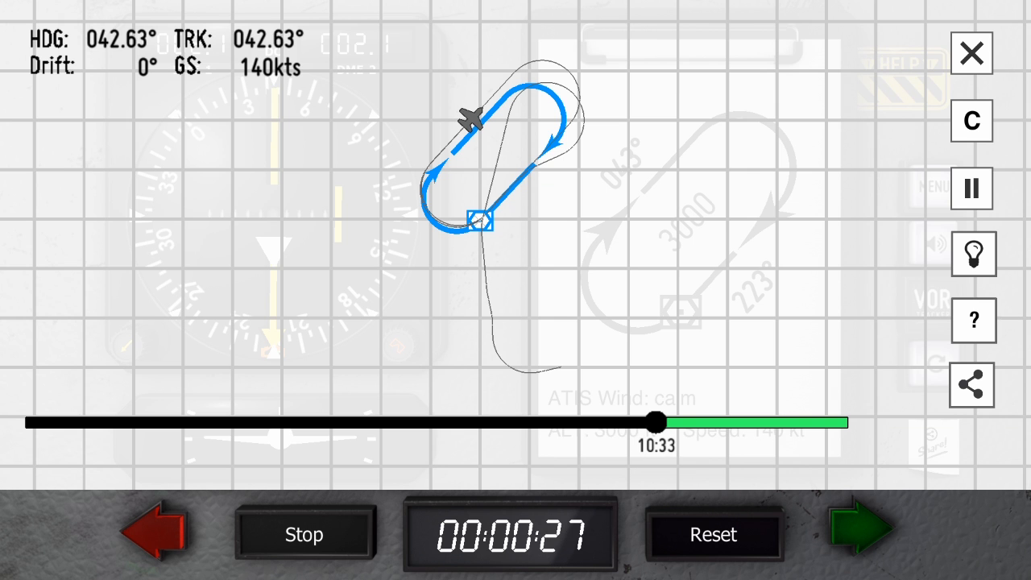
# Close the map and advance to the 15 DME arc exercise with 168°/267° legs
pyautogui.click(972, 52)
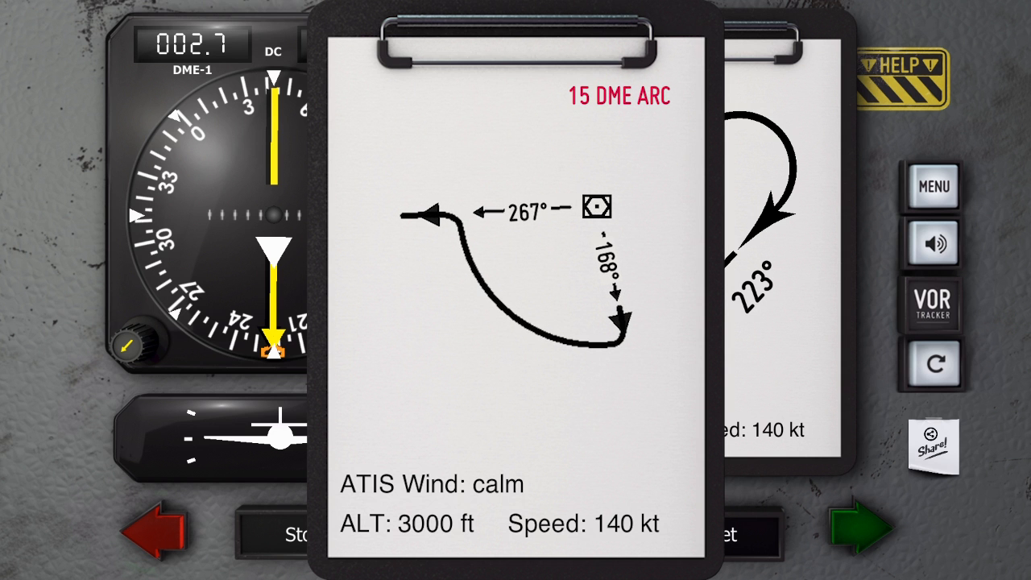
# Advance to the NAV 1/NAV 2 route exercise: 227°, 125°, then 043° outbound
pyautogui.click(932, 304)
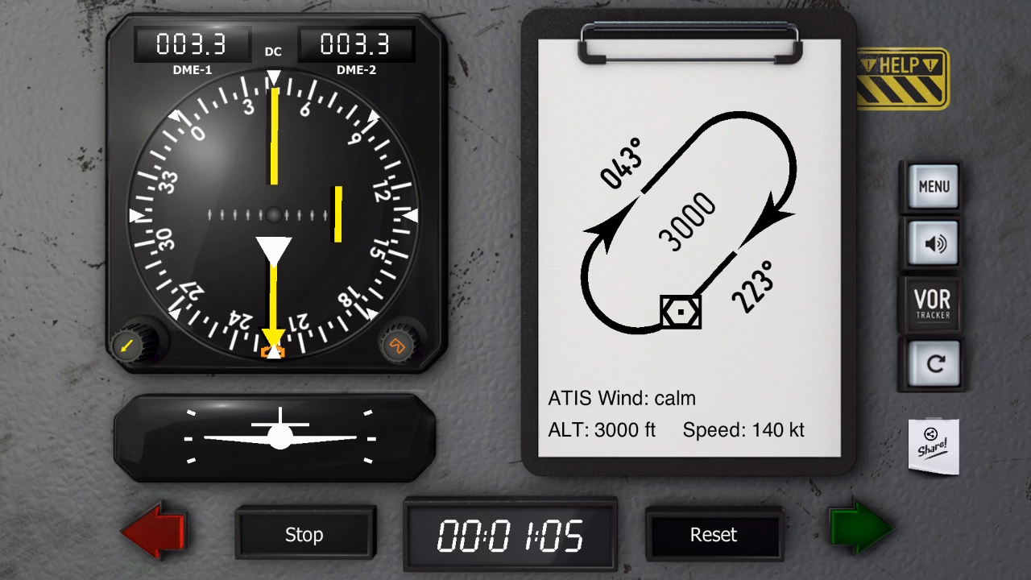
pyautogui.click(304, 534)
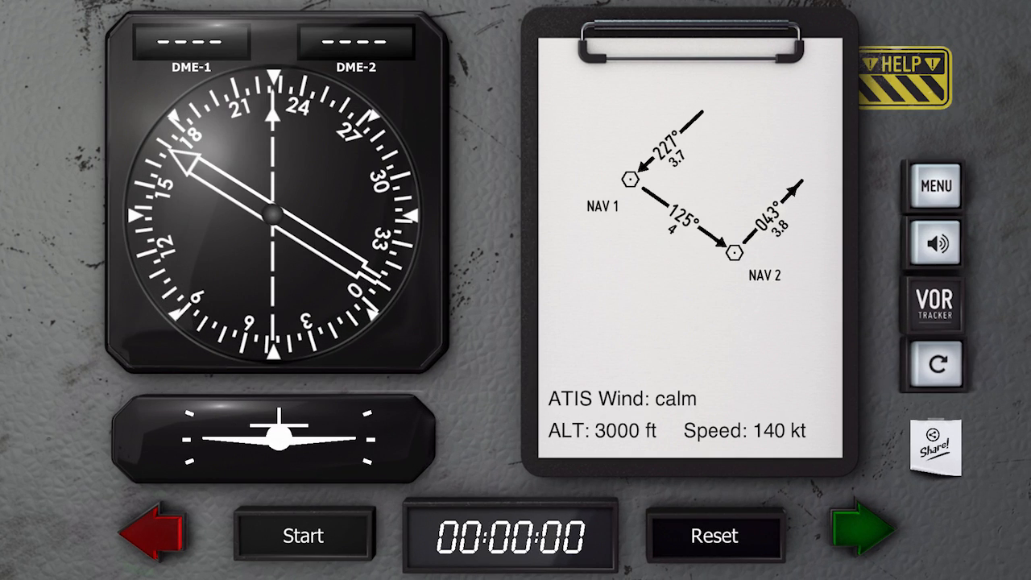
# Page back to the 043°/223° hold, paused at 1:05 near 3.9 DME
pyautogui.click(866, 536)
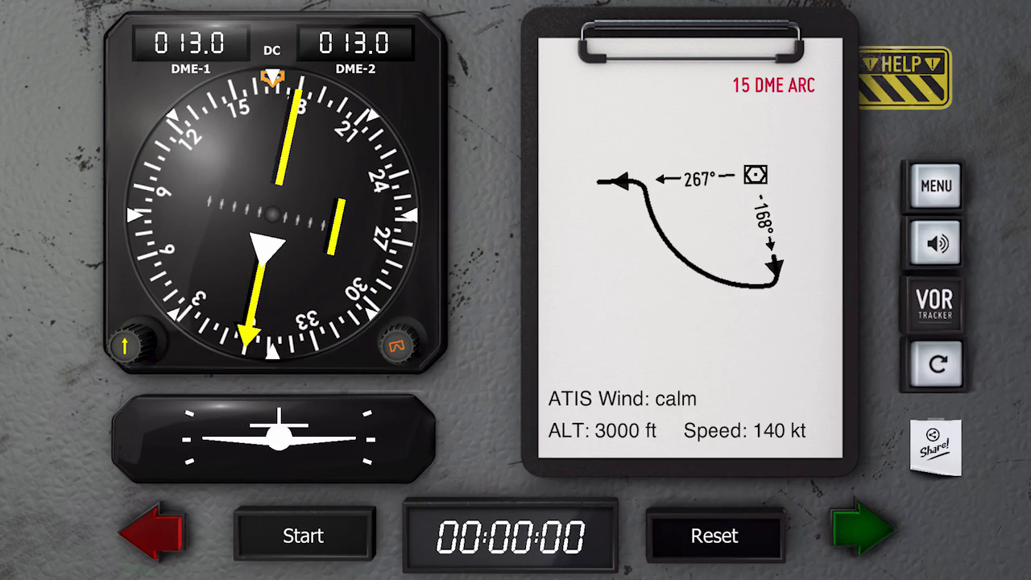
pyautogui.click(304, 535)
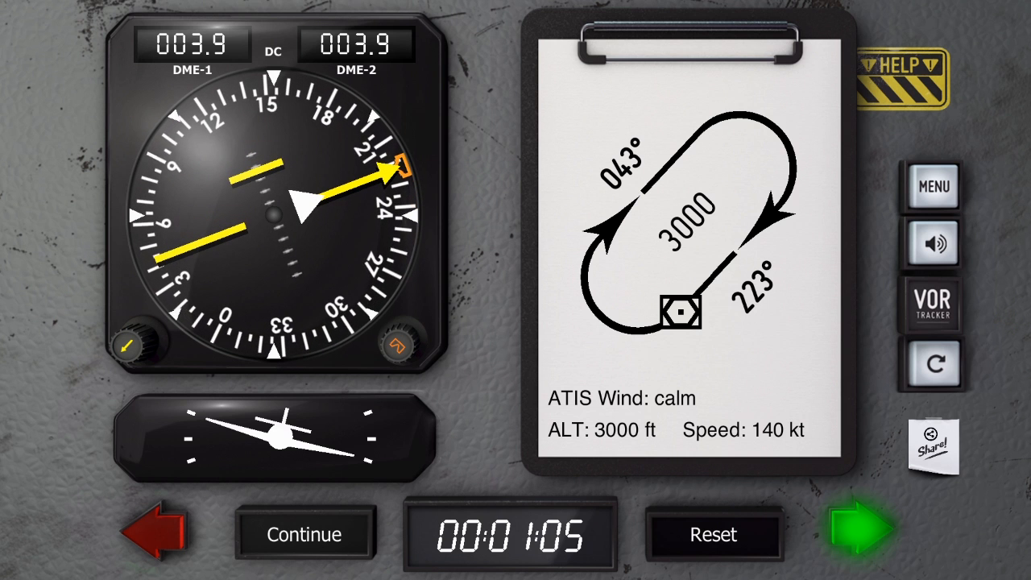
# Fly another circuit, review the flight path map, then close it
pyautogui.click(712, 534)
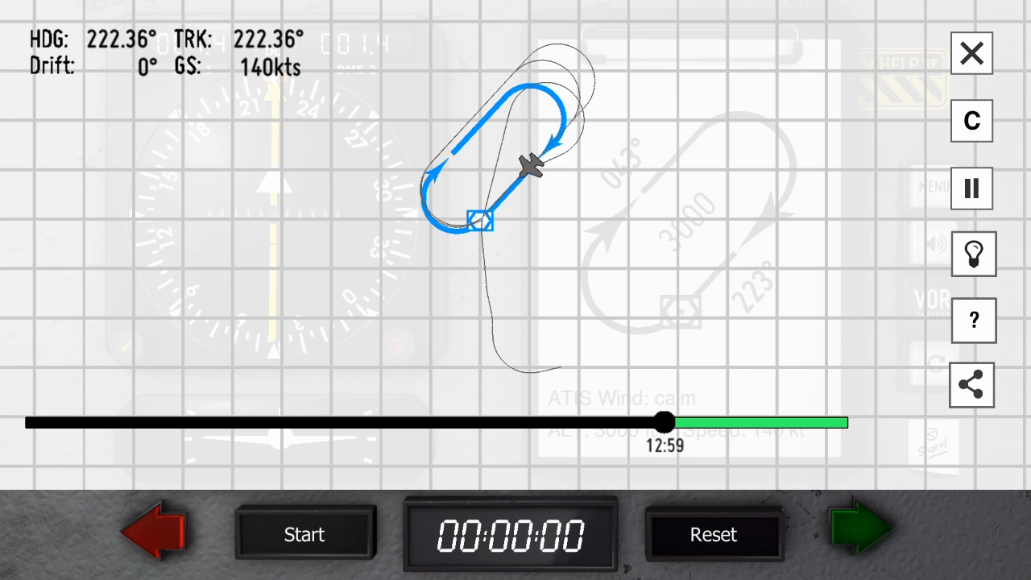
pyautogui.click(971, 53)
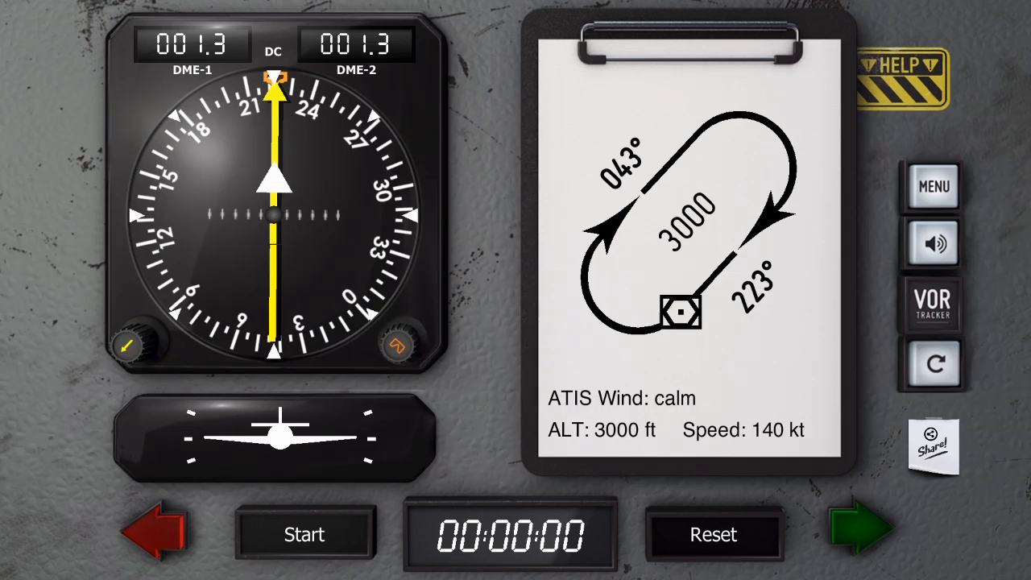